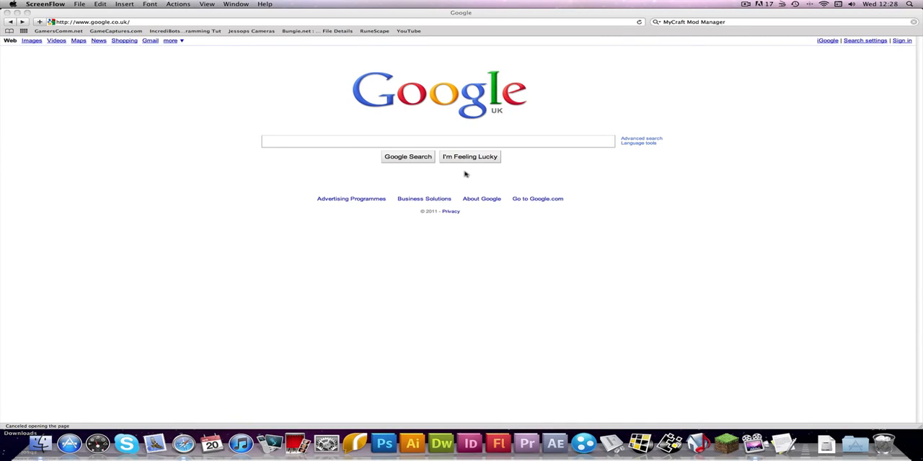
Search Google for 'mycraft mod manager' and bring up the results
{"action": "left_click", "coordinate": [429, 141]}
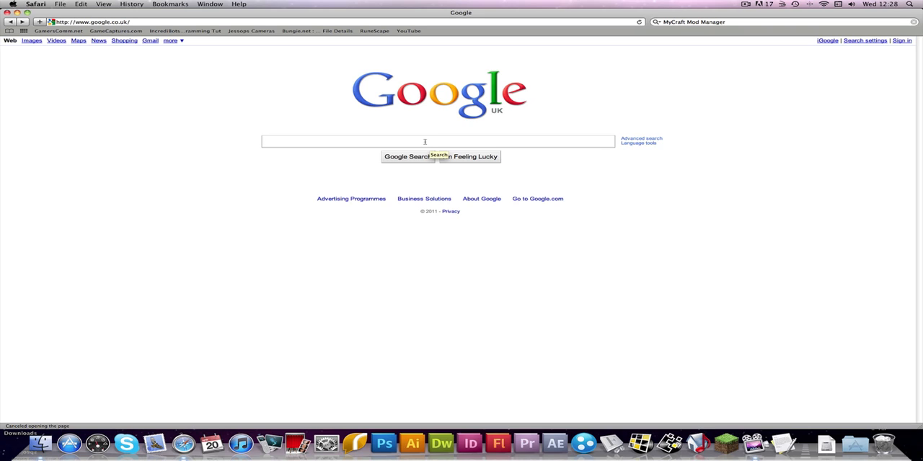
{"action": "type", "text": "mycraft mod mab"}
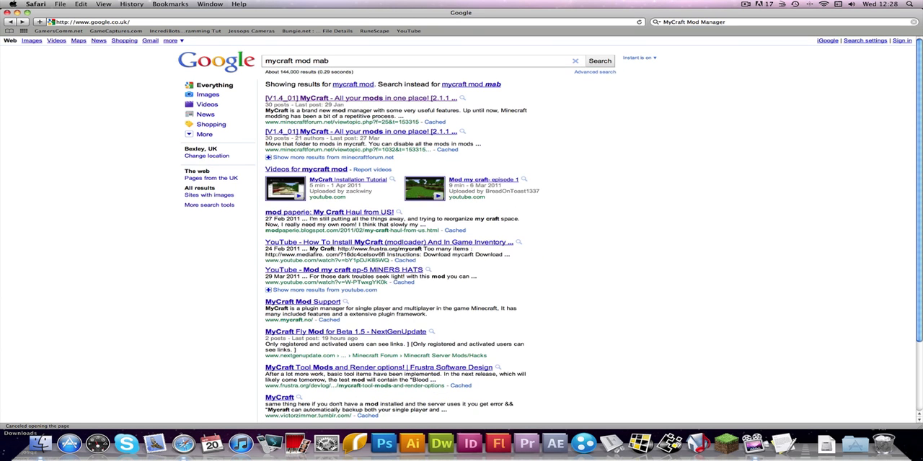
{"action": "type", "text": "mycraft mod manager"}
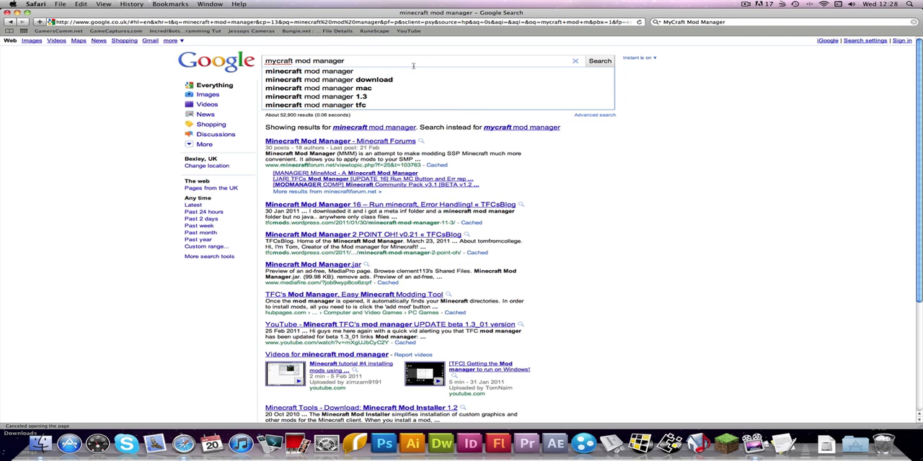
{"action": "left_click", "coordinate": [600, 61]}
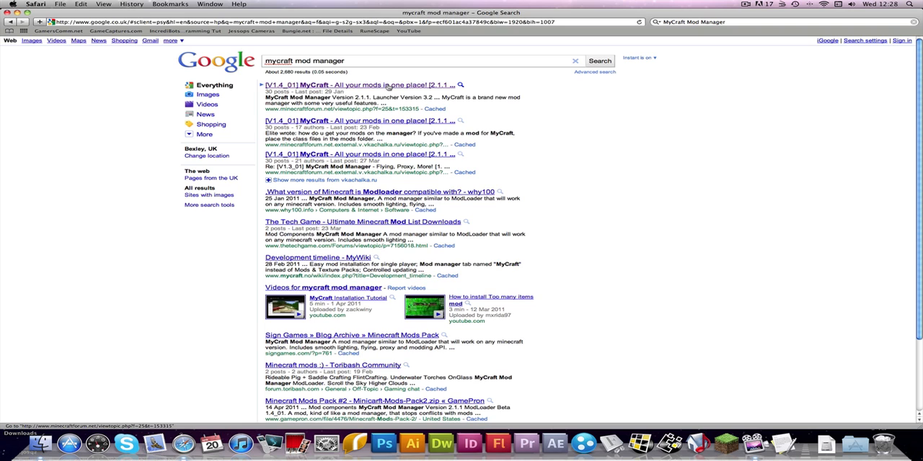
Follow the MyCraft Mod Manager forum thread's 'DOWNLOAD HERE' link to download MyCraft
{"action": "left_click", "coordinate": [346, 84]}
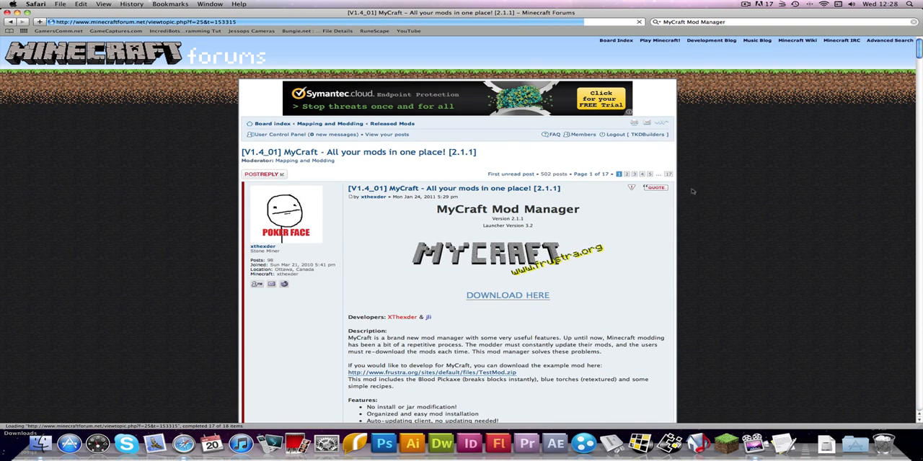
{"action": "left_click", "coordinate": [507, 296]}
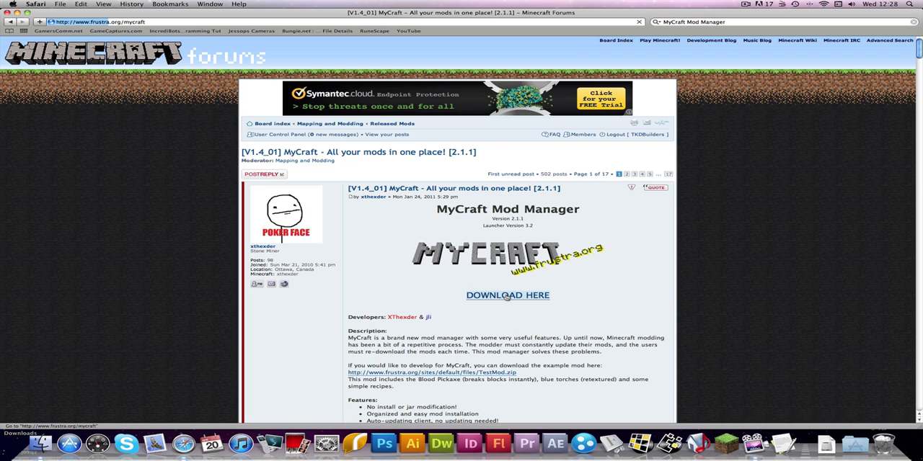
{"action": "left_click", "coordinate": [507, 294]}
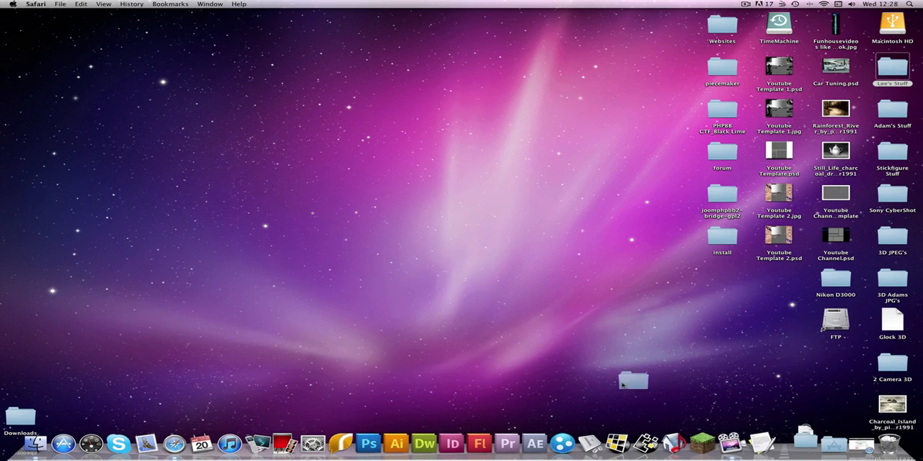
Open the downloaded MyCraft folder holding the mods folder and MyCraft.jar
{"action": "double_click", "coordinate": [633, 381]}
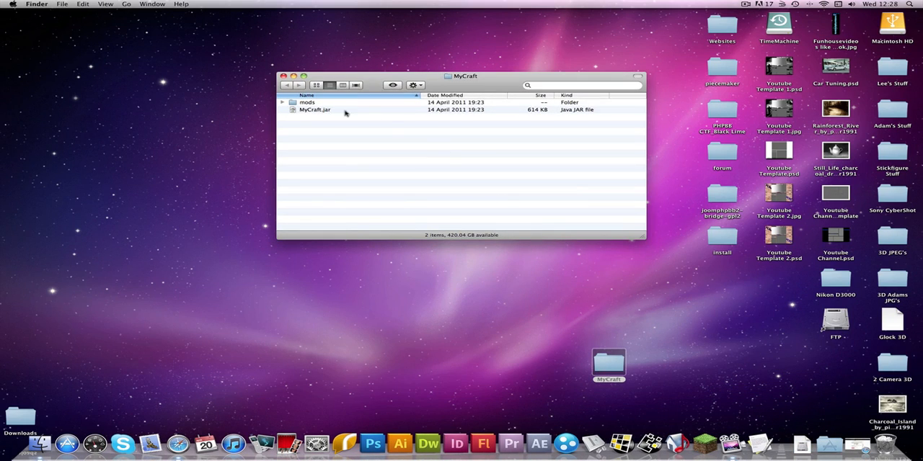
{"action": "mouse_move", "coordinate": [319, 112]}
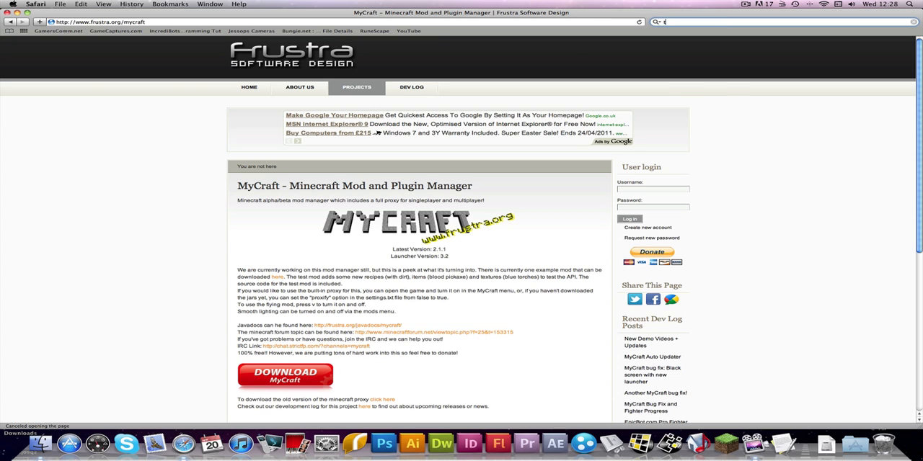
Find the TooManyItems thread and download TooManyItems.zip for Beta 1.5 from MediaFire
{"action": "type", "text": "toomanyitems"}
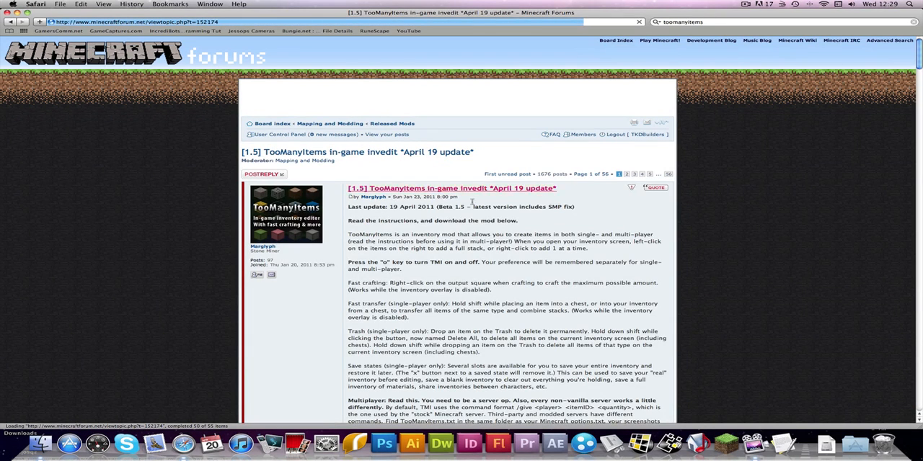
{"action": "scroll", "scroll_direction": "down", "scroll_amount": 3}
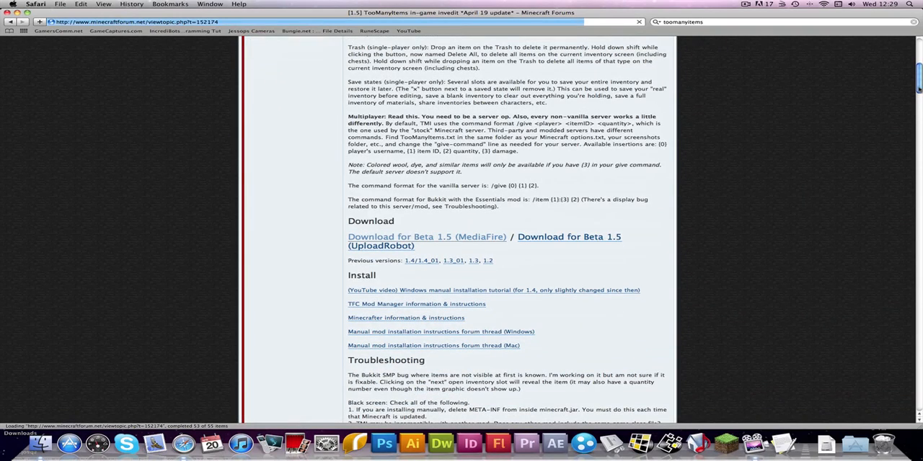
{"action": "left_click", "coordinate": [427, 236]}
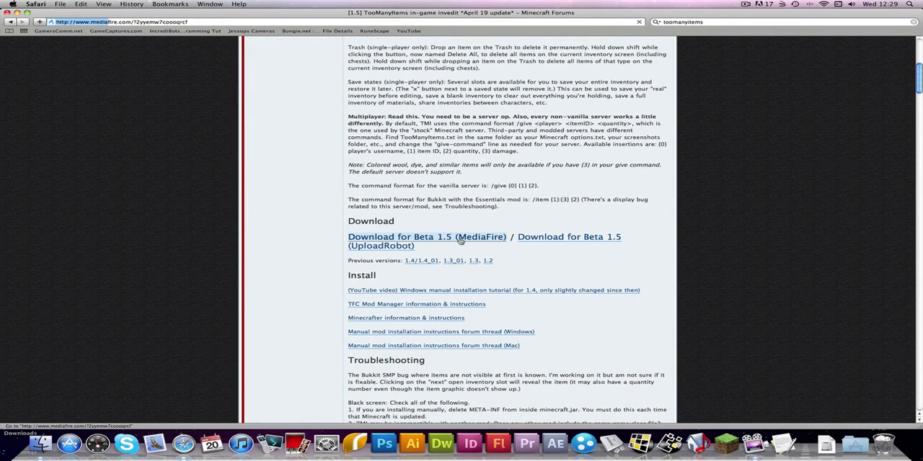
{"action": "left_click", "coordinate": [430, 237]}
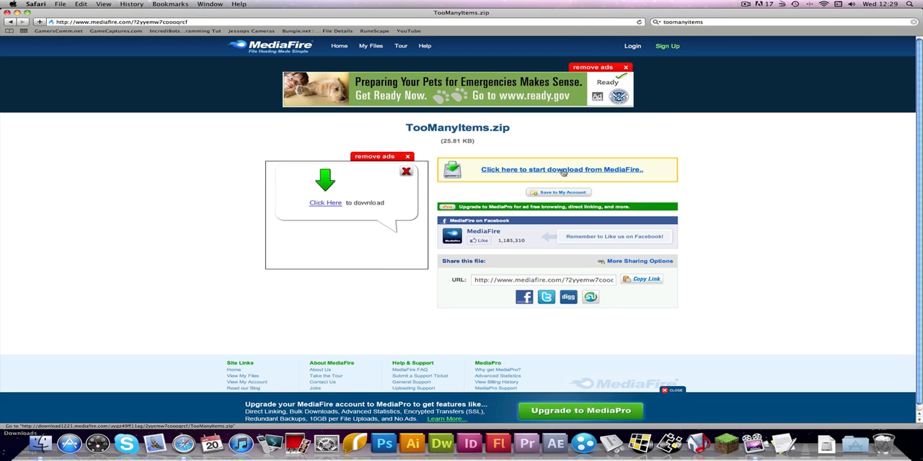
{"action": "left_click", "coordinate": [563, 170]}
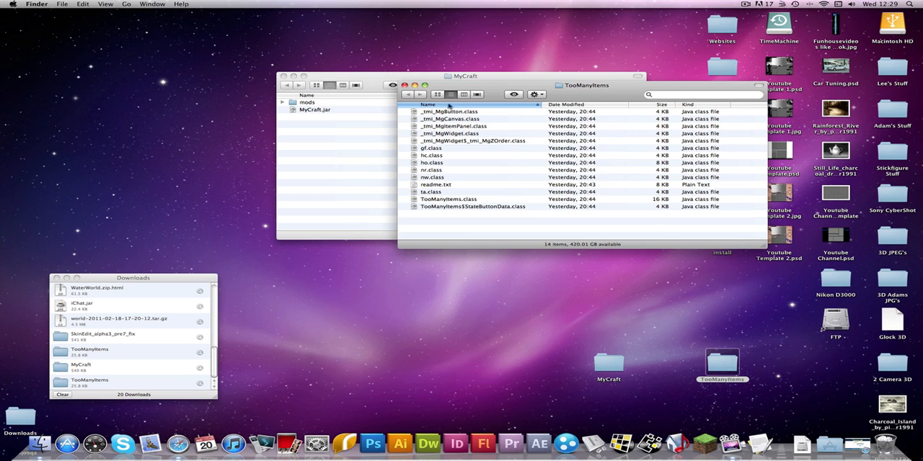
Copy every TooManyItems class file into MyCraft's empty mods folder
{"action": "key", "text": "cmd+a"}
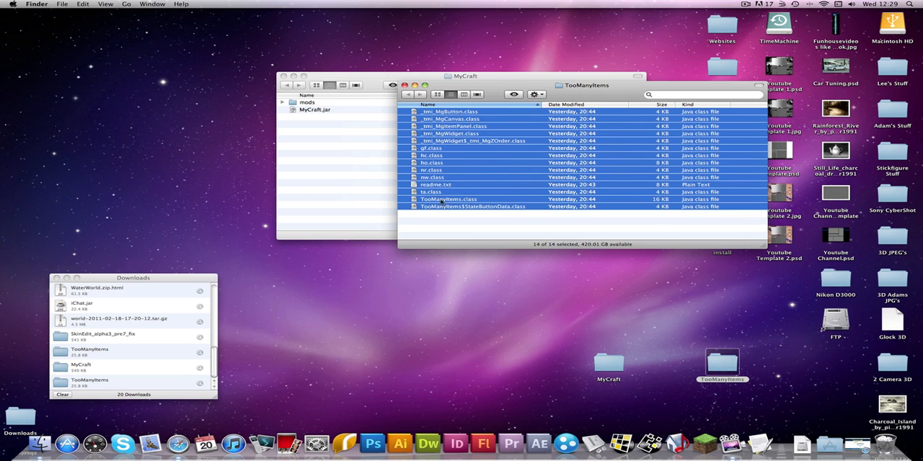
{"action": "right_click", "coordinate": [432, 184]}
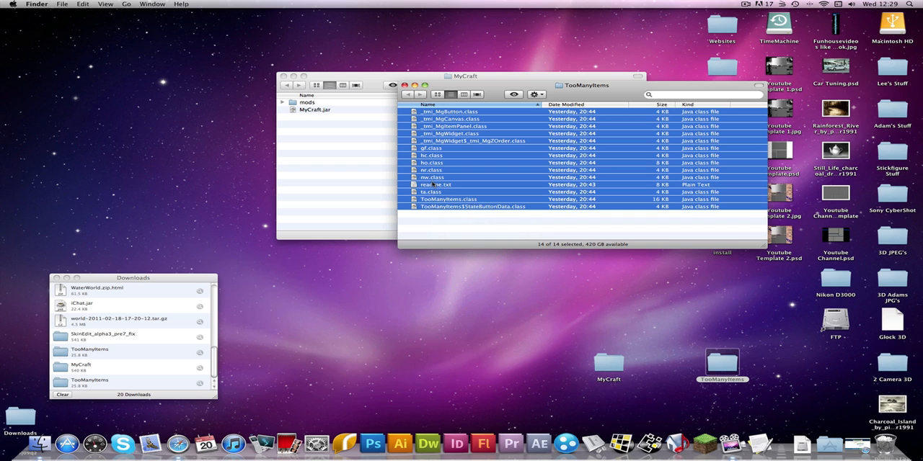
{"action": "left_click", "coordinate": [435, 185]}
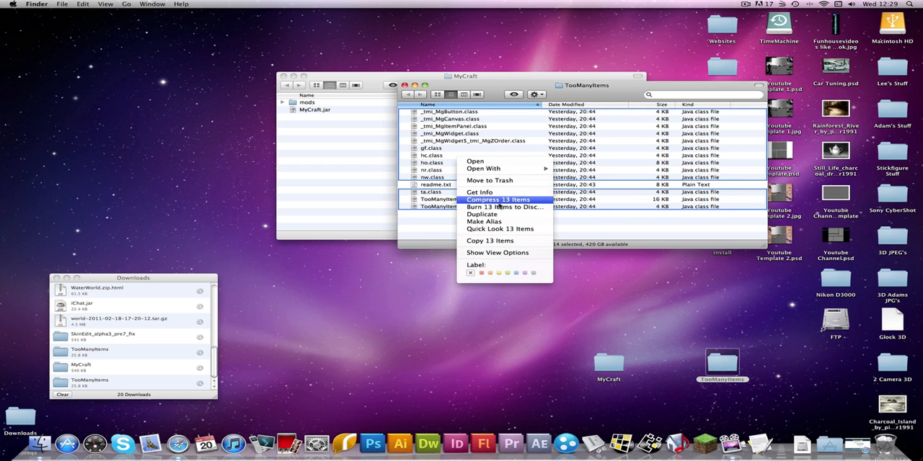
{"action": "mouse_move", "coordinate": [490, 240]}
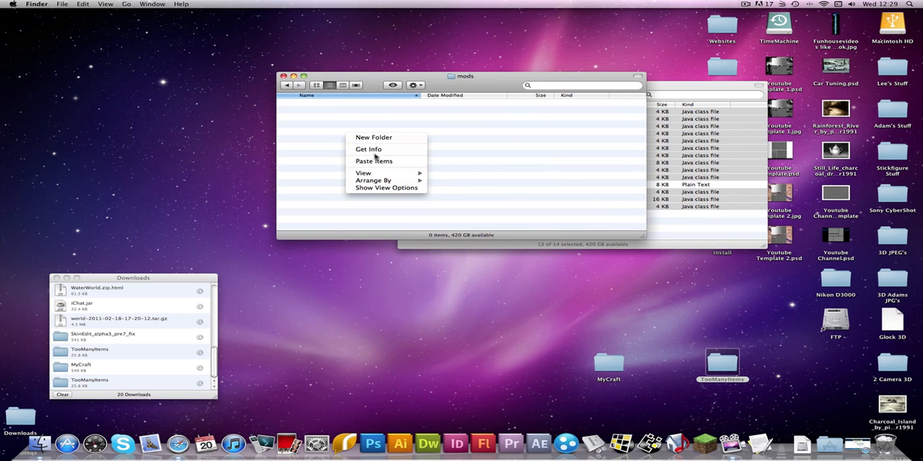
{"action": "left_click", "coordinate": [372, 161]}
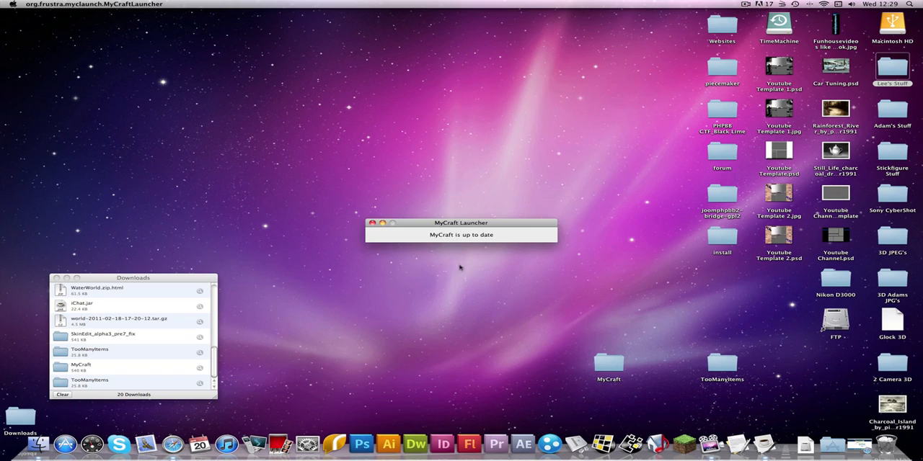
Dismiss the up-to-date notice and log in to launch Minecraft Beta 1.5
{"action": "left_click", "coordinate": [372, 222]}
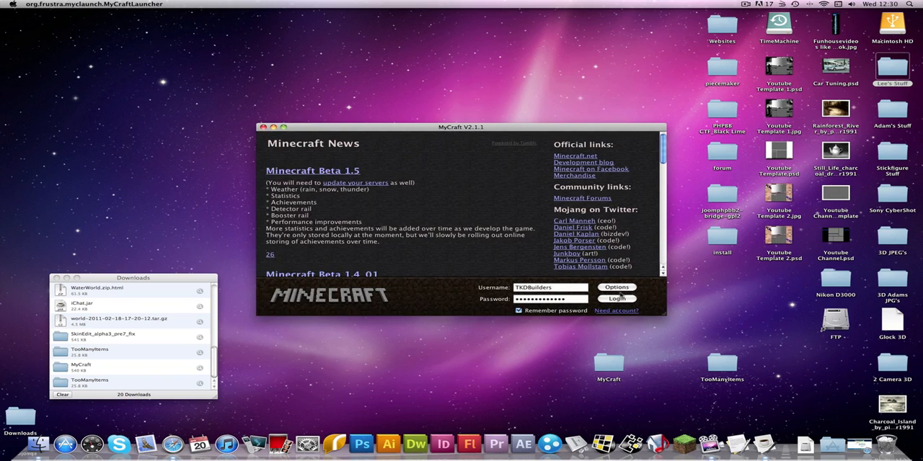
{"action": "left_click", "coordinate": [617, 297]}
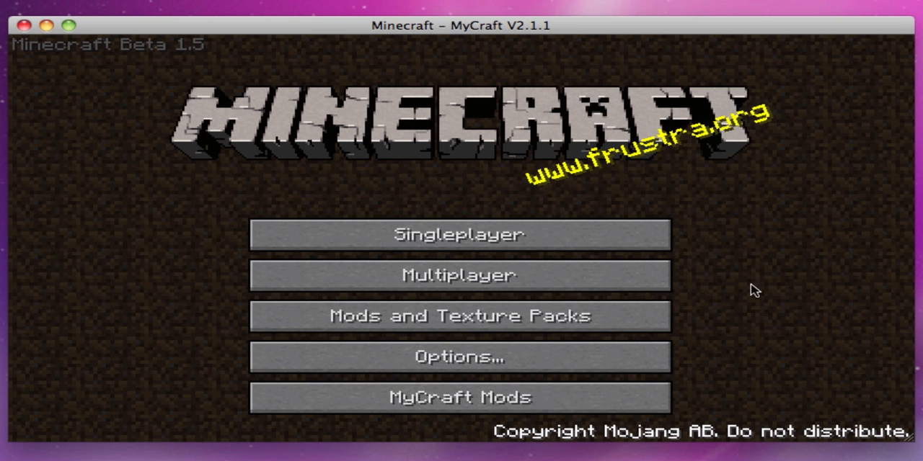
{"action": "mouse_move", "coordinate": [485, 242]}
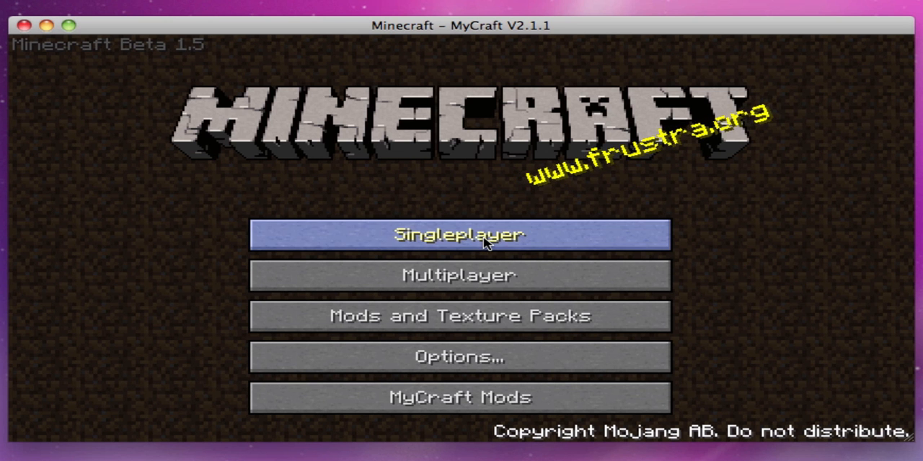
Load the Tut World single-player save and bring up the inventory with the TooManyItems panel
{"action": "left_click", "coordinate": [459, 234]}
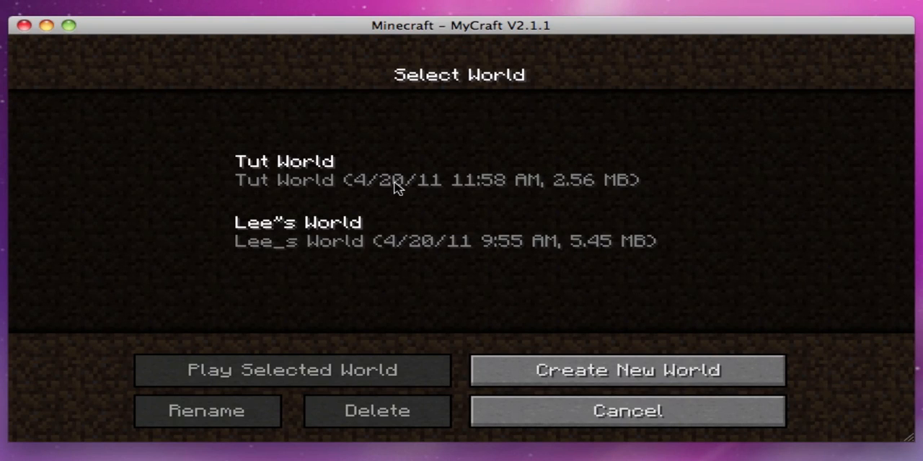
{"action": "left_click", "coordinate": [292, 369]}
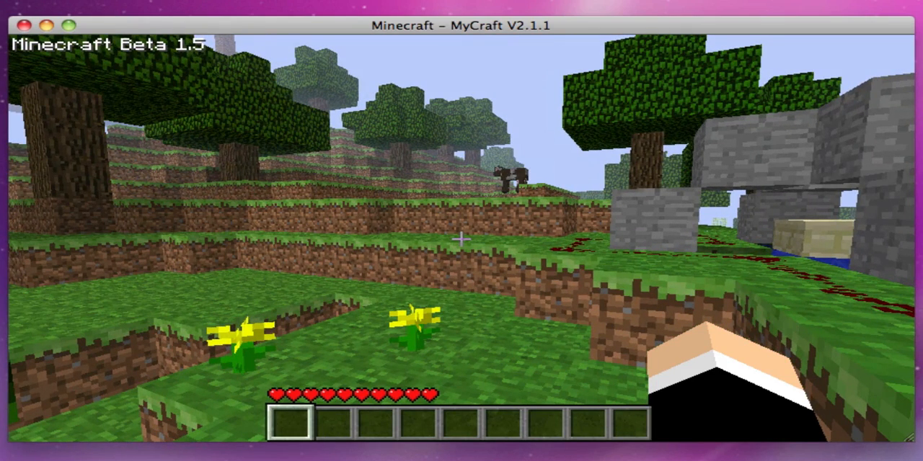
{"action": "key", "text": "e"}
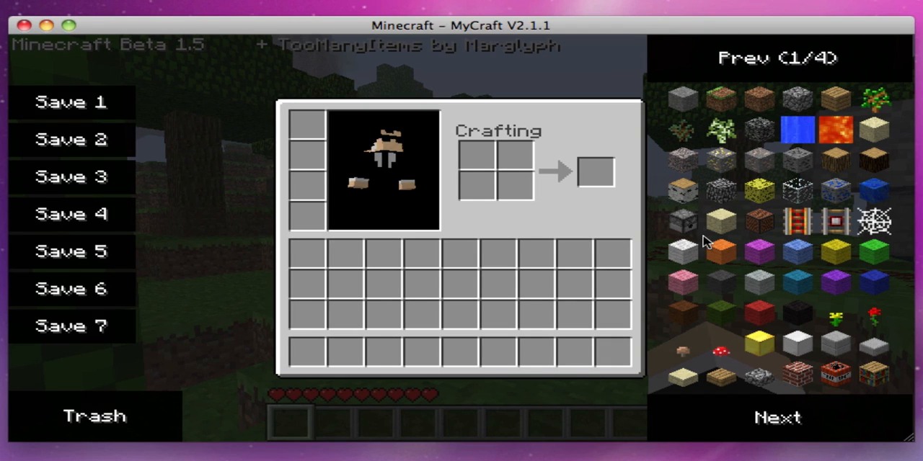
{"action": "mouse_move", "coordinate": [720, 128]}
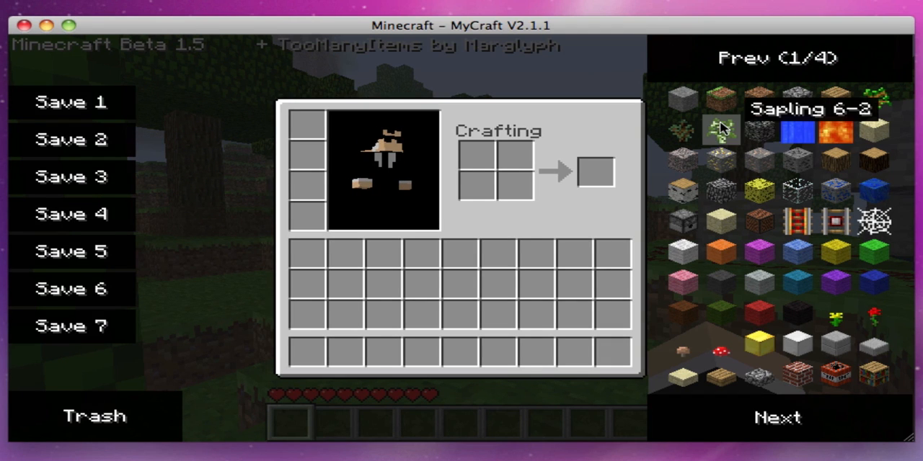
{"action": "mouse_move", "coordinate": [628, 104]}
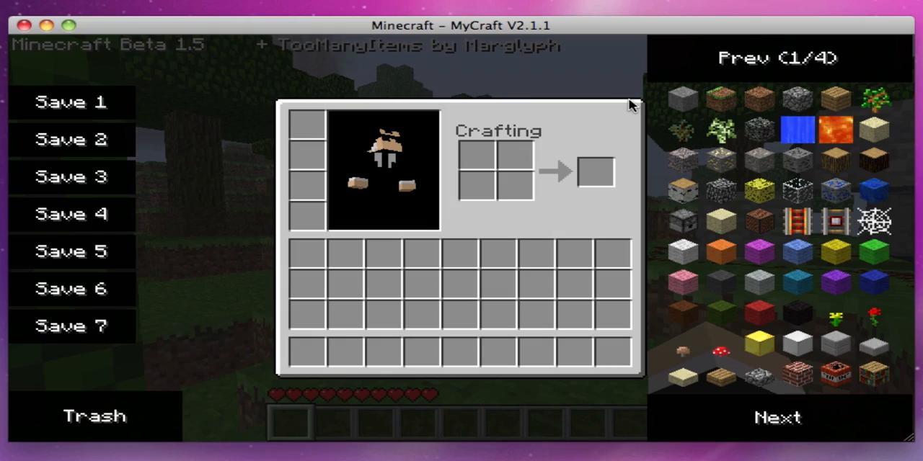
Close the inventory after viewing TooManyItems, then bring up the game menu
{"action": "key", "text": "escape"}
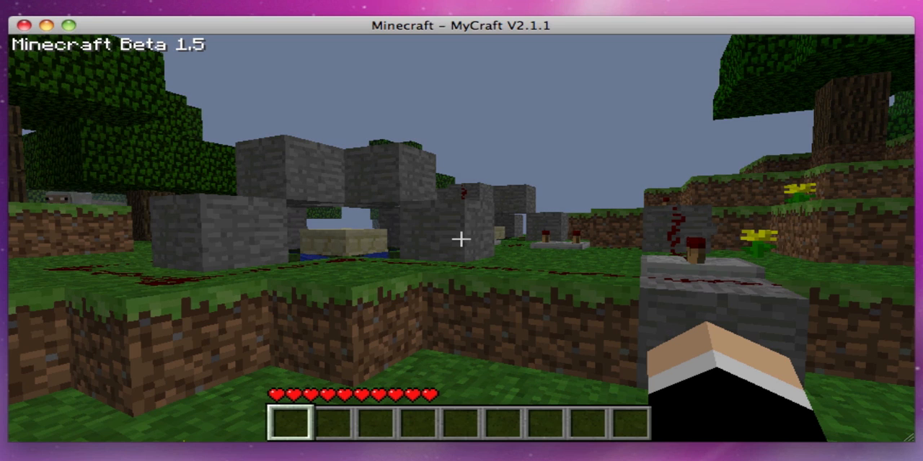
{"action": "key", "text": "Escape"}
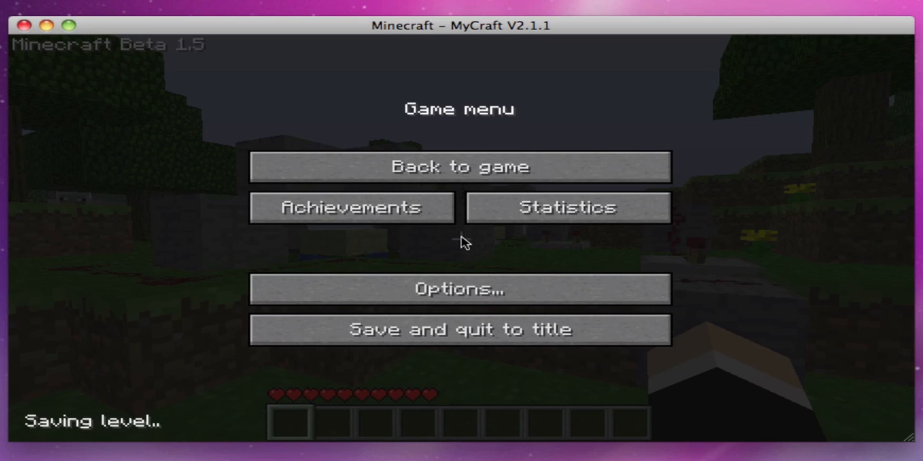